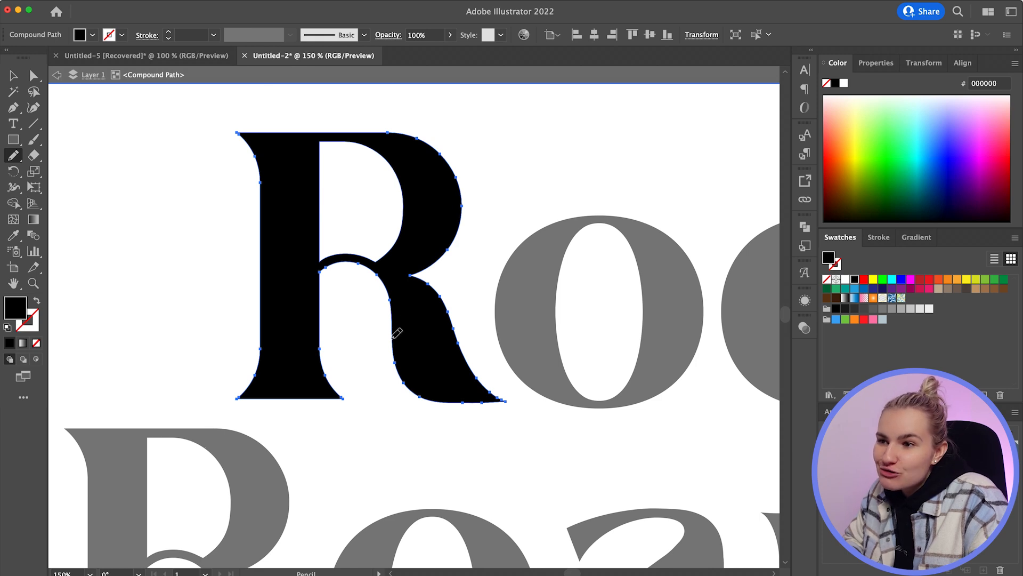
# Redraw part of the R's outline, then toggle 'Edit selected paths' in Pencil Tool Options
pyautogui.moveTo(394, 332); pyautogui.dragTo(463, 444)
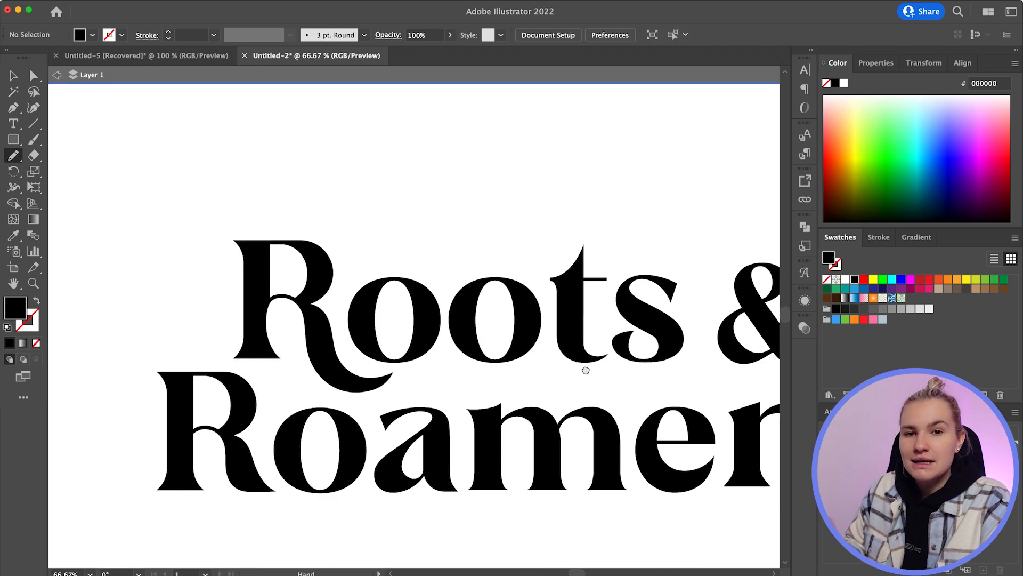
pyautogui.click(13, 157)
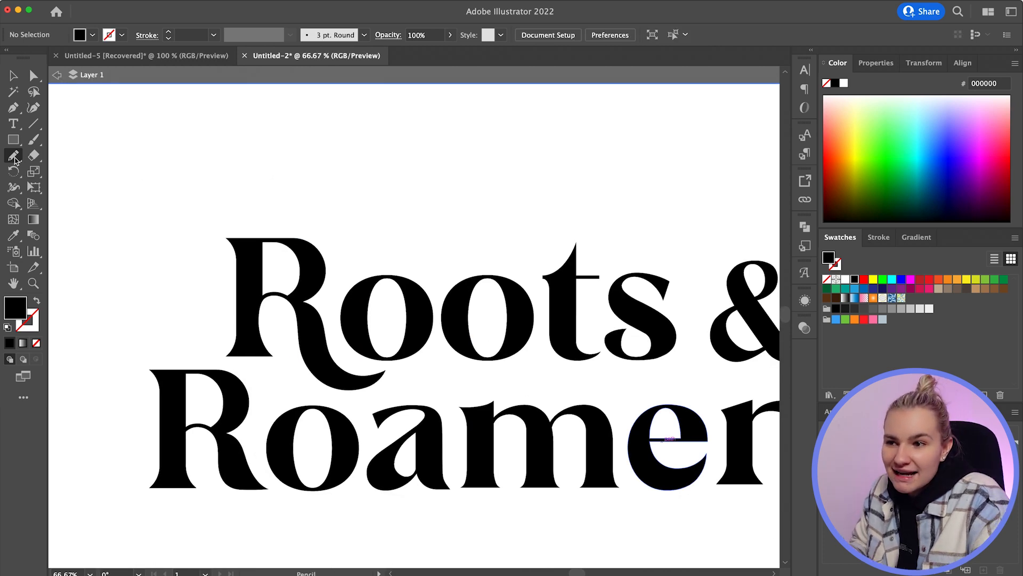
pyautogui.doubleClick(13, 155)
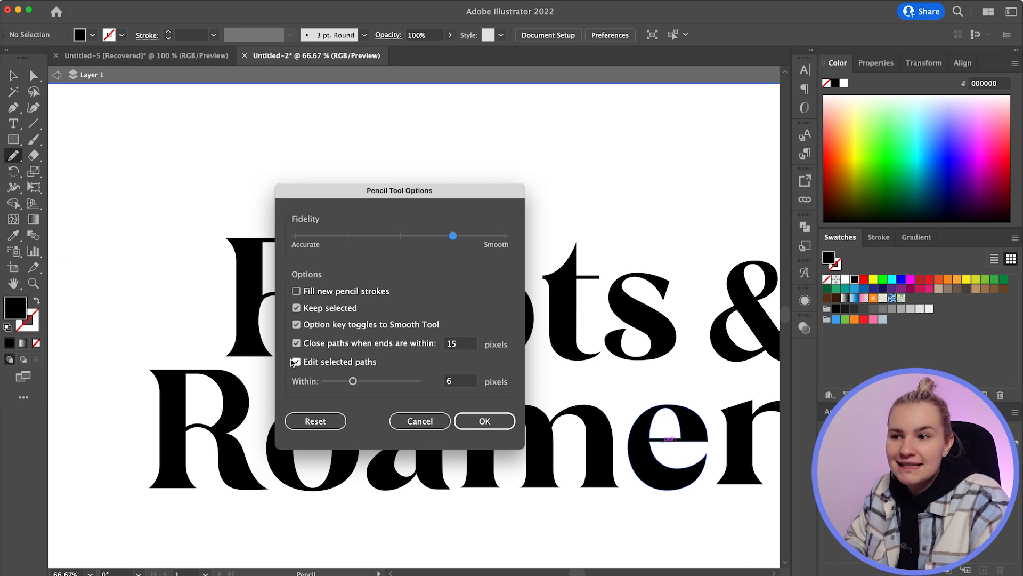
pyautogui.click(296, 362)
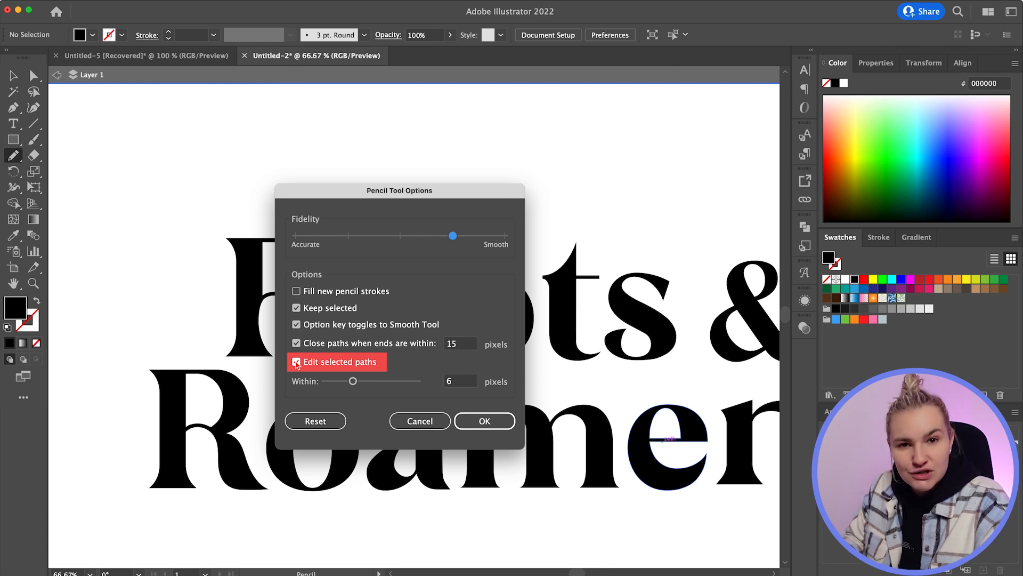
pyautogui.click(485, 421)
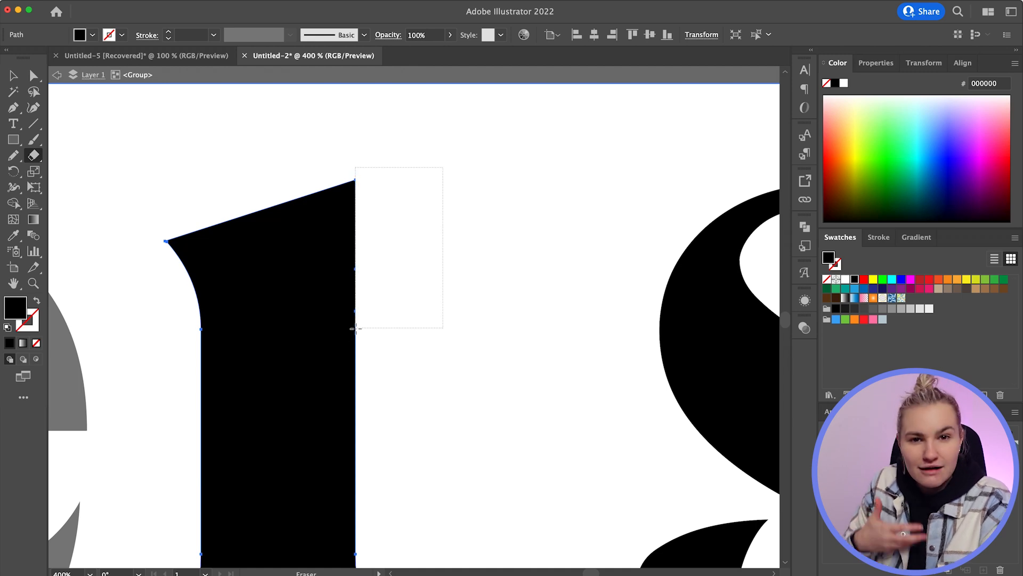
# Erase the remaining straight right edge of the t's crossbar
pyautogui.click(512, 310)
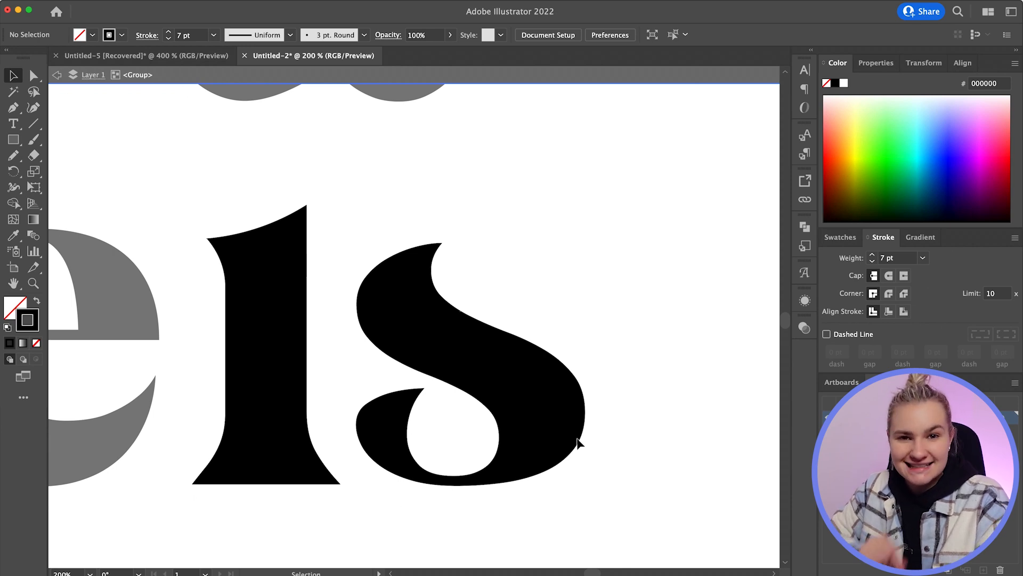
# Draw a swash arc over the t and convert it to a filled shape with Outline Stroke
pyautogui.click(13, 155)
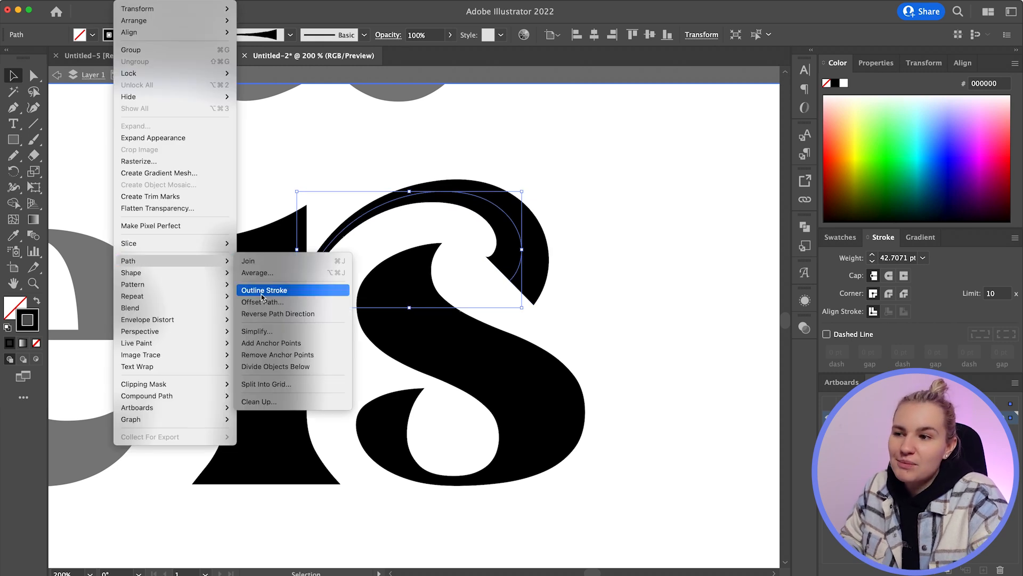
pyautogui.click(264, 290)
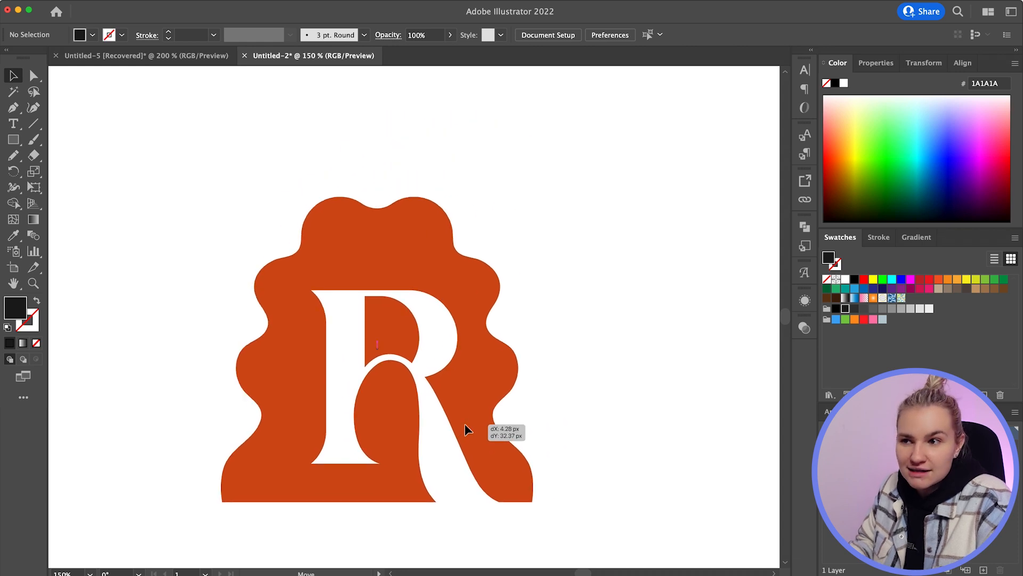
# Move the R badge group into place and recolour the whole badge bright red
pyautogui.moveTo(468, 430); pyautogui.dragTo(491, 391)
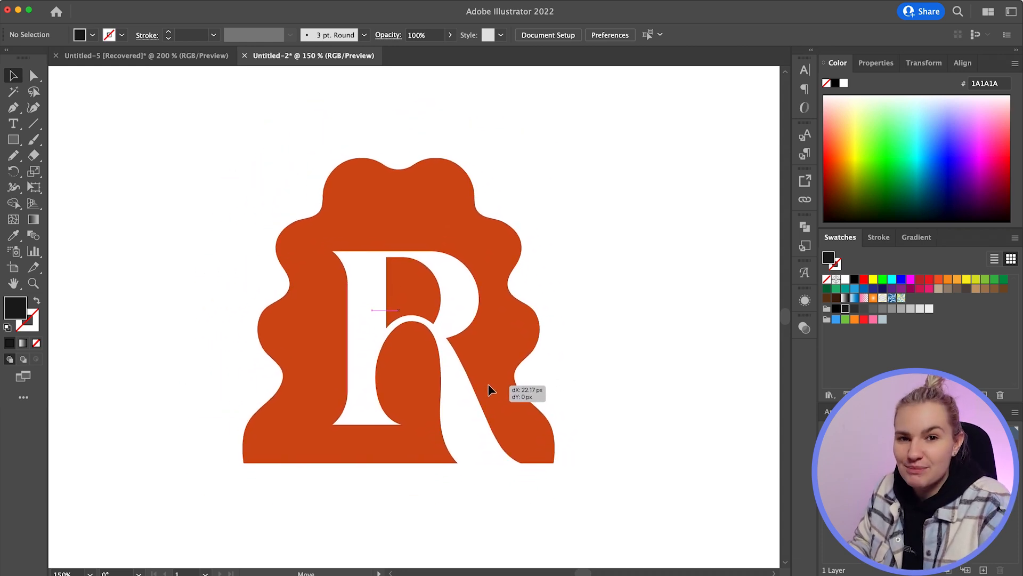
pyautogui.moveTo(489, 389); pyautogui.dragTo(495, 400)
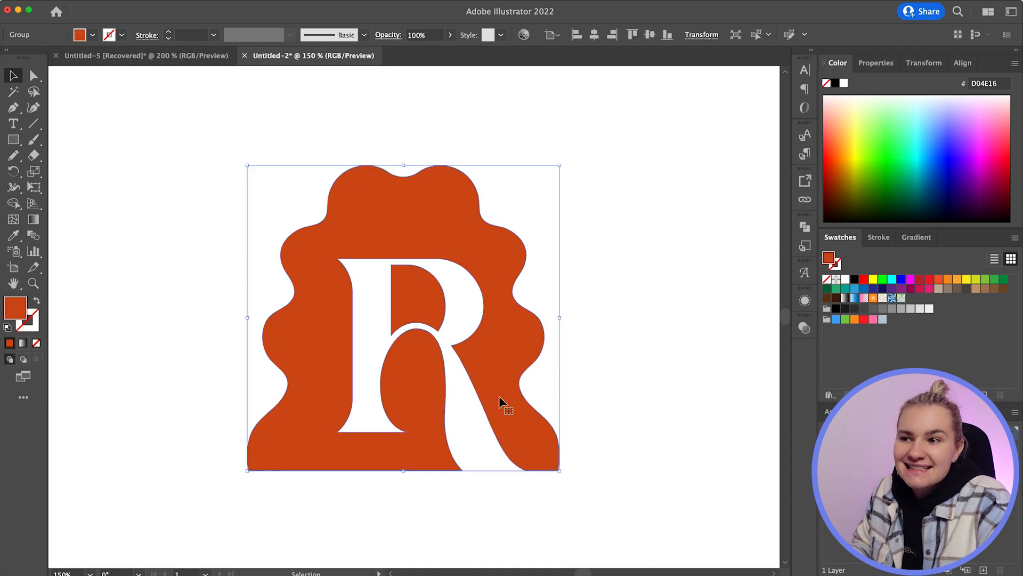
pyautogui.click(864, 320)
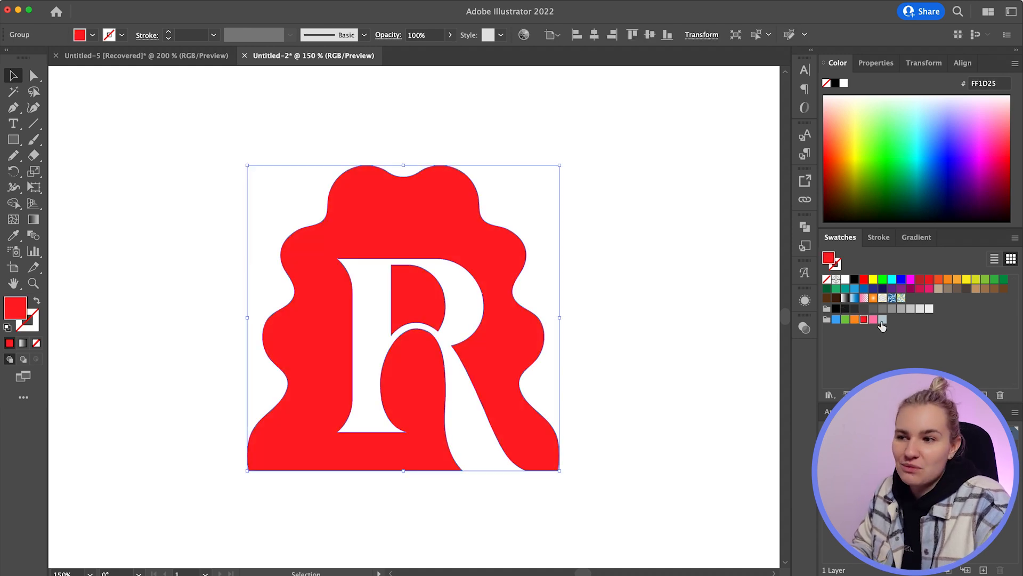
pyautogui.click(883, 320)
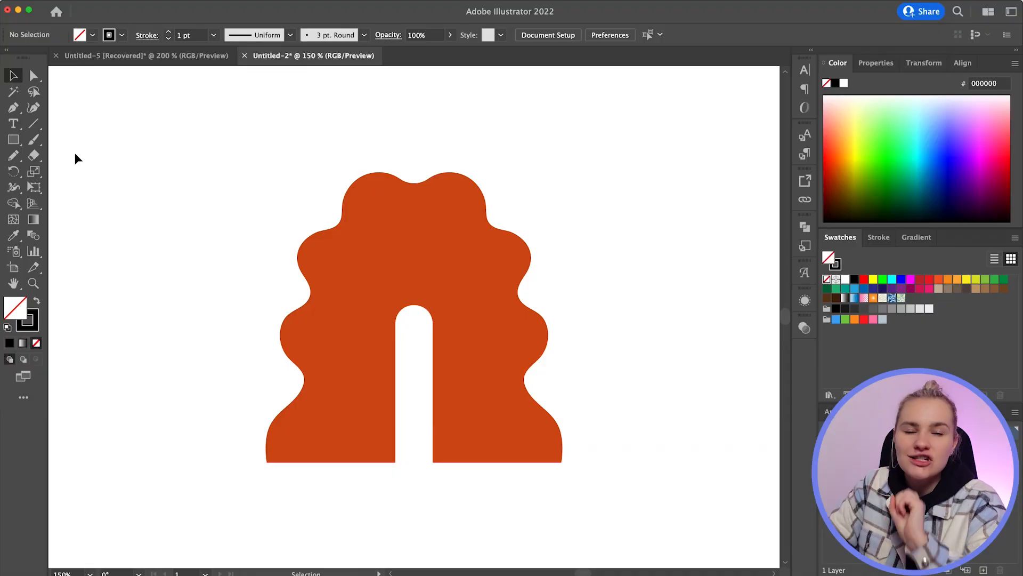
# Draw a rounded rectangle path around the arch opening and type 'ROOT' along it
pyautogui.moveTo(357, 270); pyautogui.dragTo(491, 499)
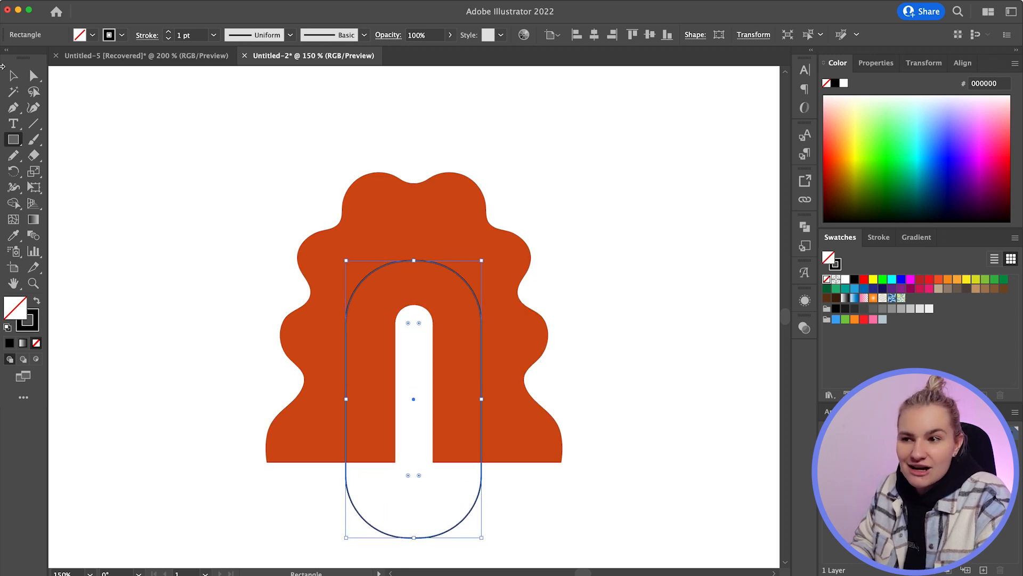
pyautogui.click(13, 123)
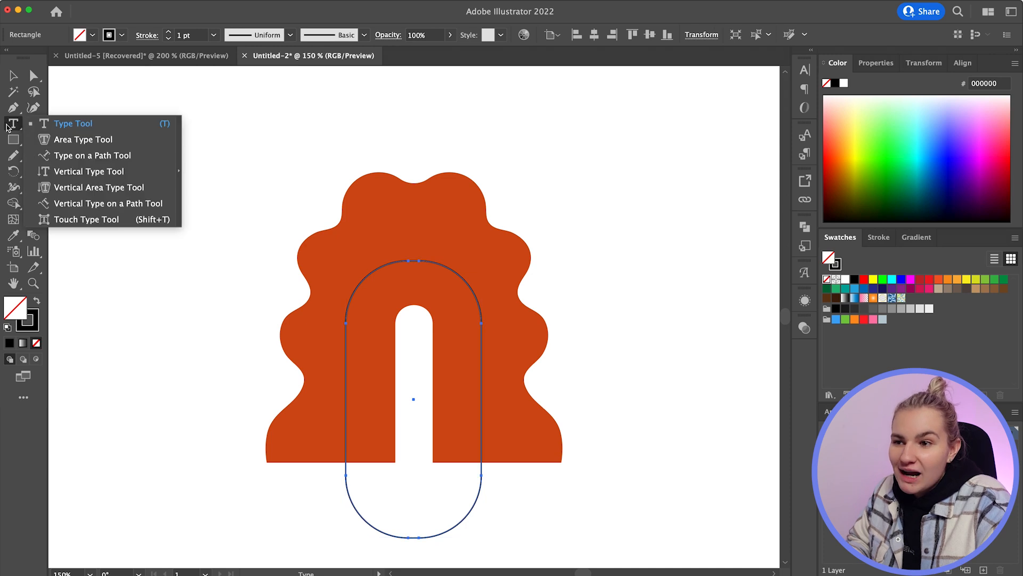
pyautogui.click(93, 155)
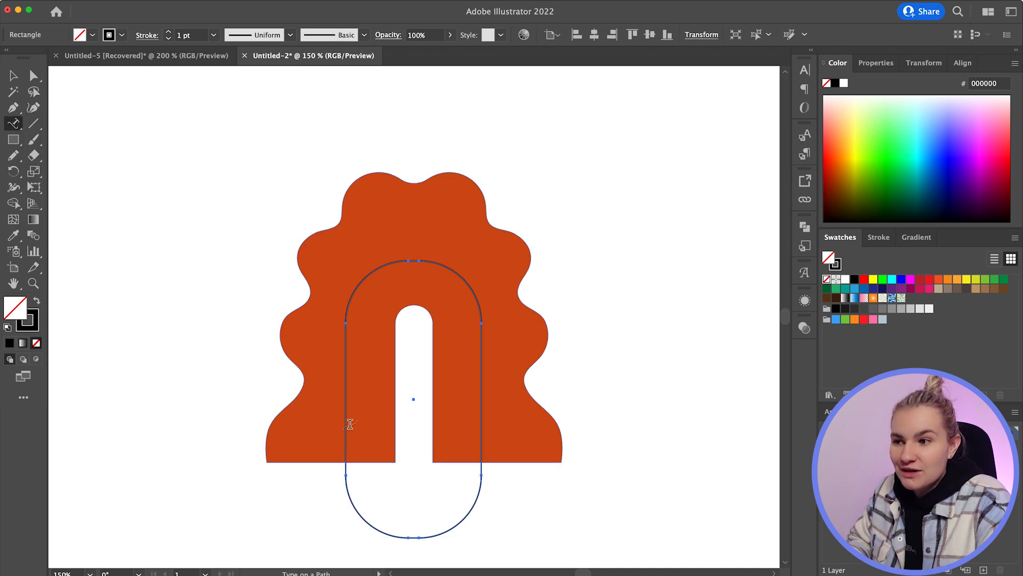
pyautogui.write('ROOTS & ROAMERS')
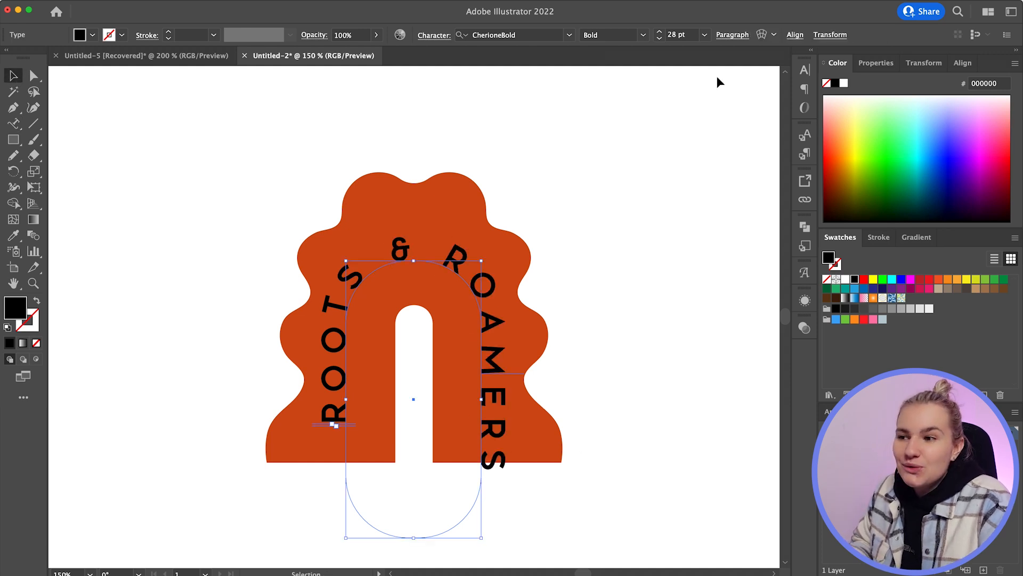
# Set the path lettering to 24 pt, slide its start point along the arch, and fill it white
pyautogui.click(804, 69)
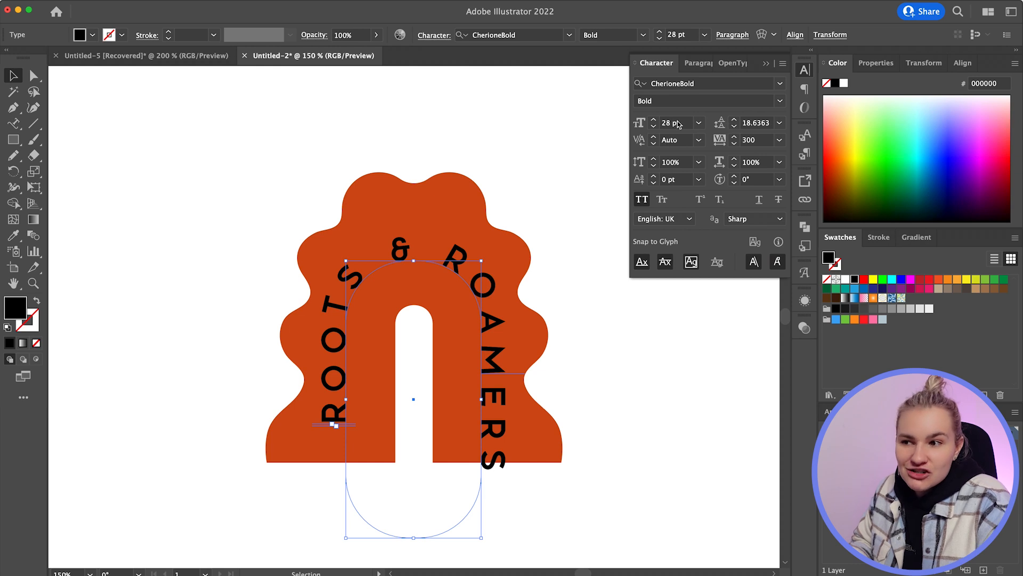
pyautogui.click(699, 123)
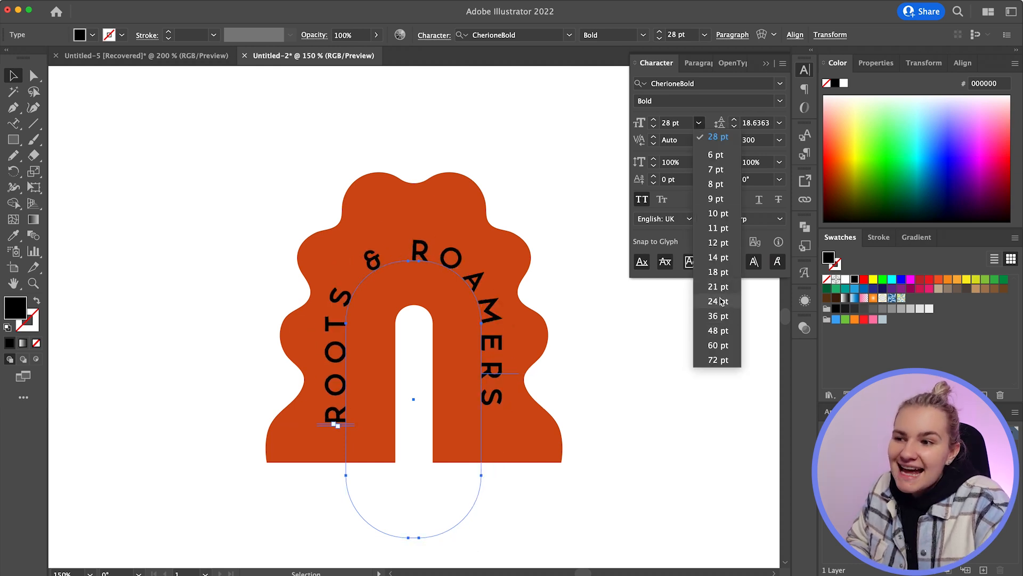
pyautogui.click(717, 301)
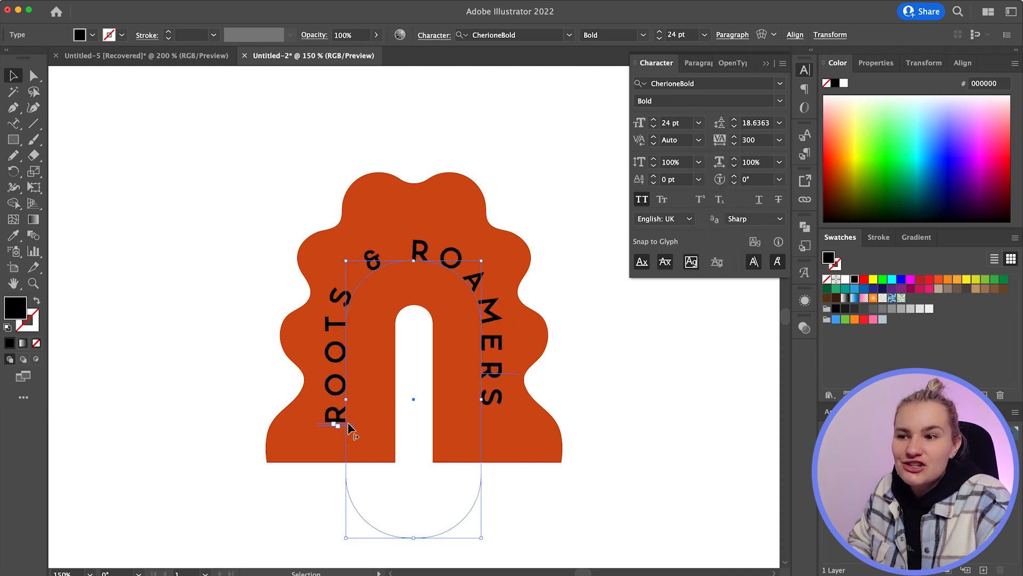
pyautogui.moveTo(345, 425); pyautogui.dragTo(343, 415)
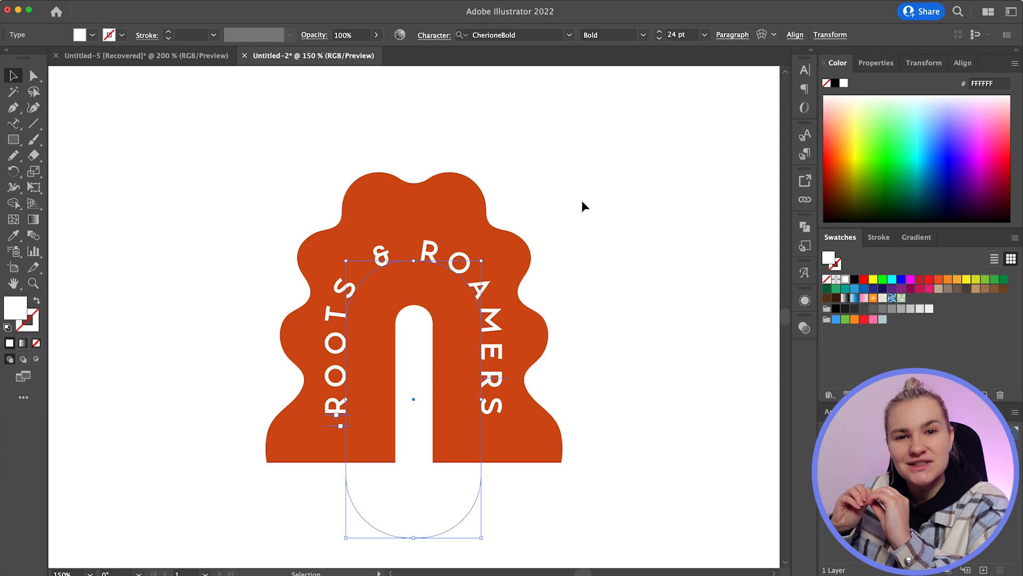
pyautogui.click(18, 35)
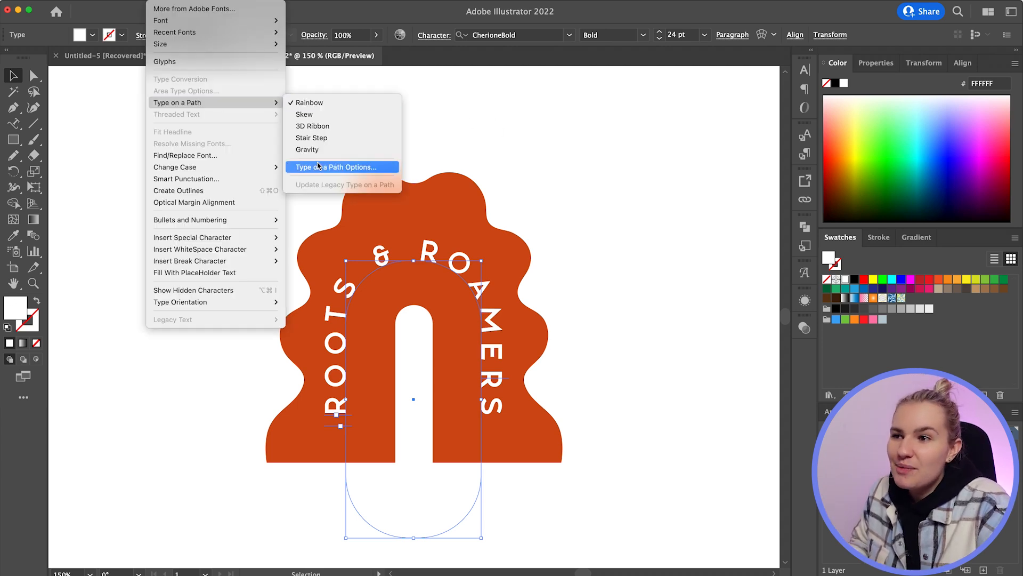
# Set Type on a Path Options alignment to Center
pyautogui.click(335, 166)
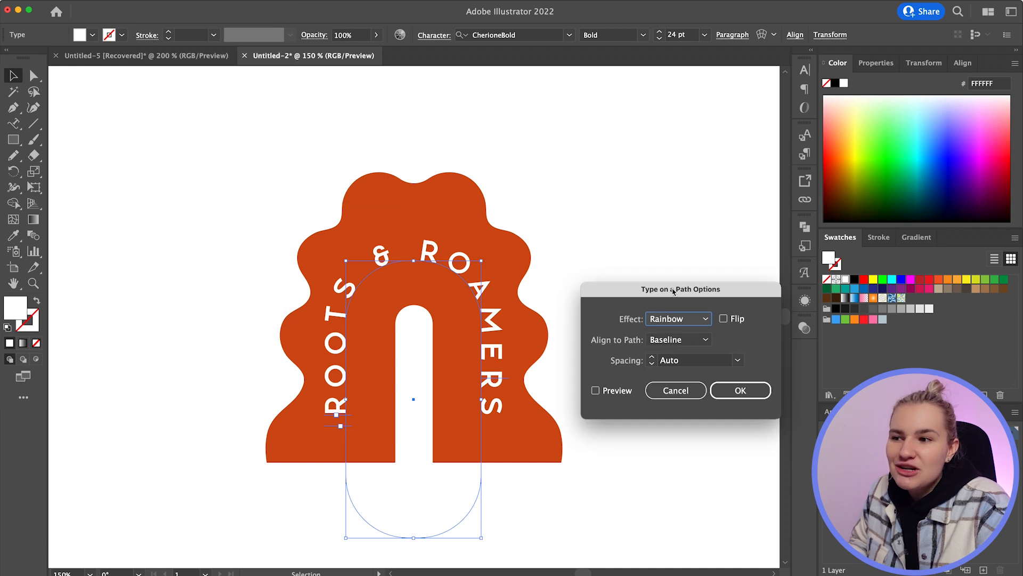
pyautogui.click(677, 273)
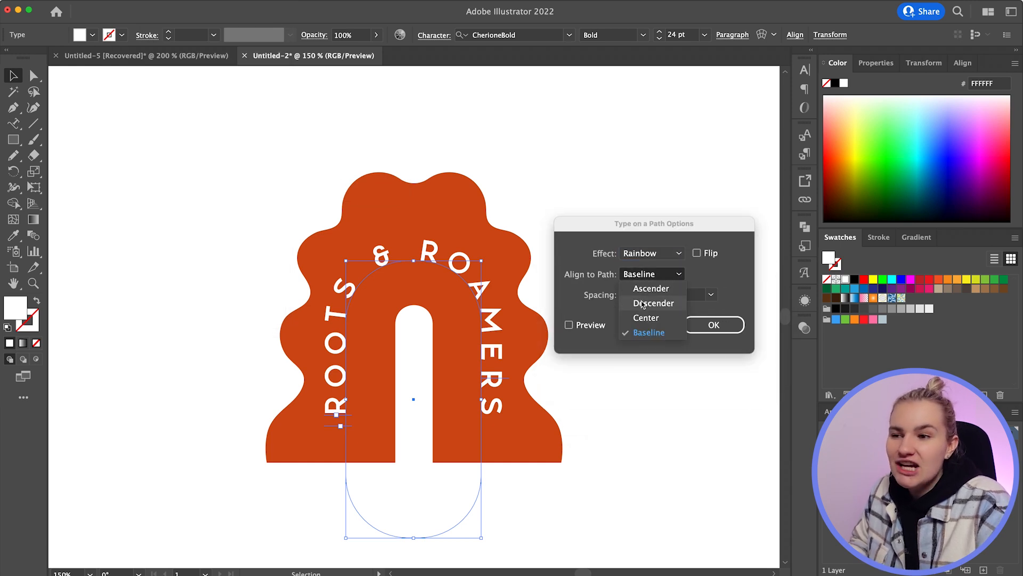
pyautogui.click(645, 318)
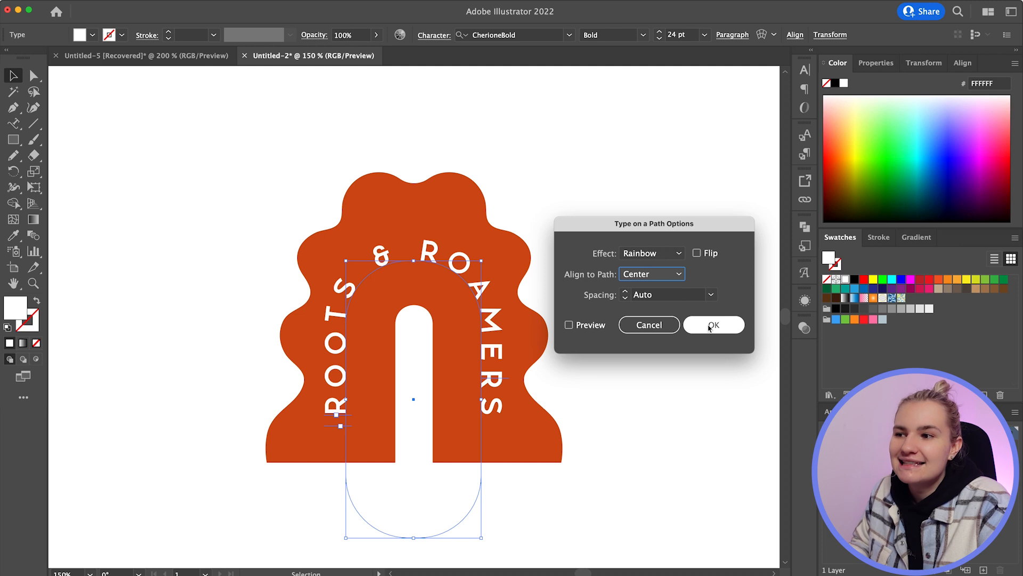
pyautogui.click(713, 324)
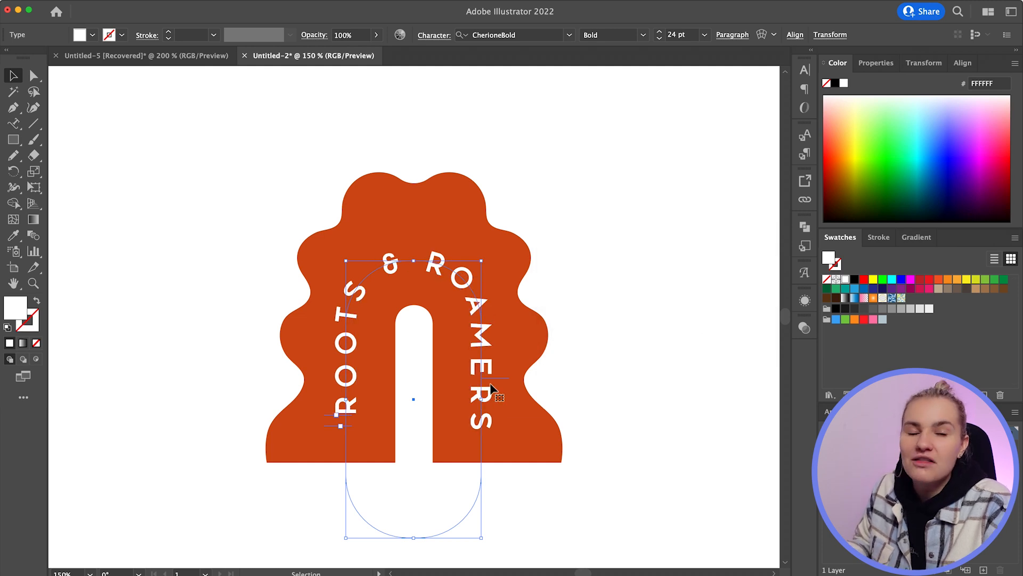